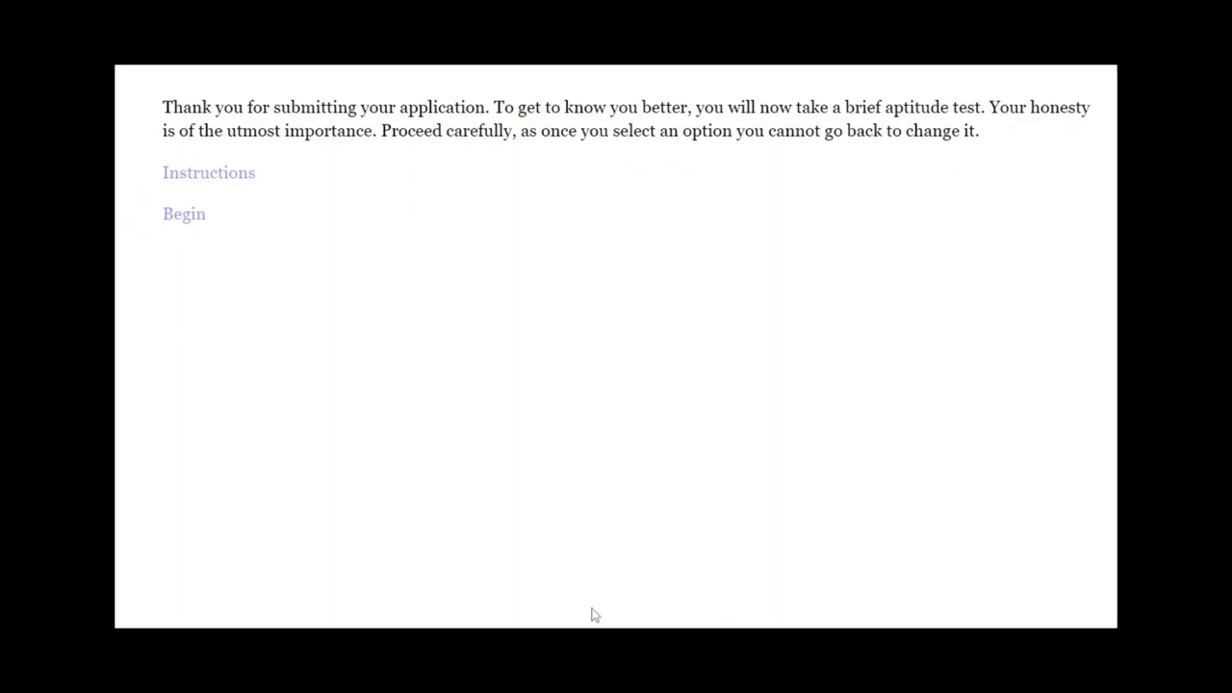
mouse_move(185, 214)
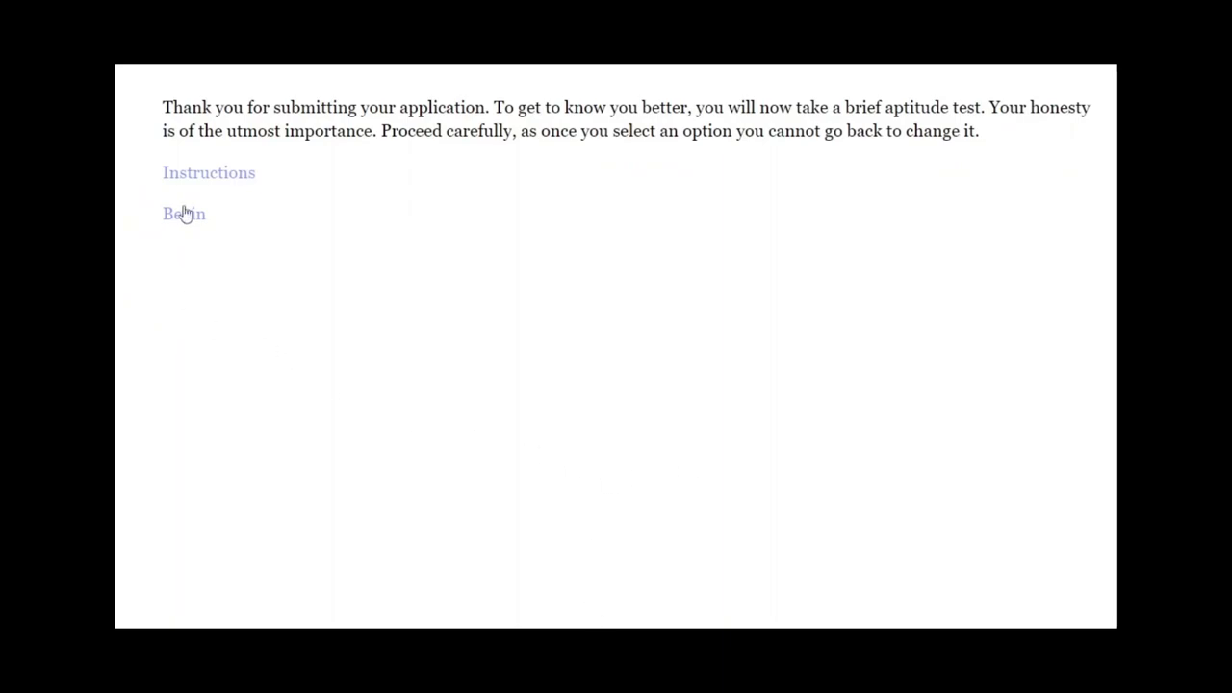
Begin the aptitude test from the introduction page
click(182, 213)
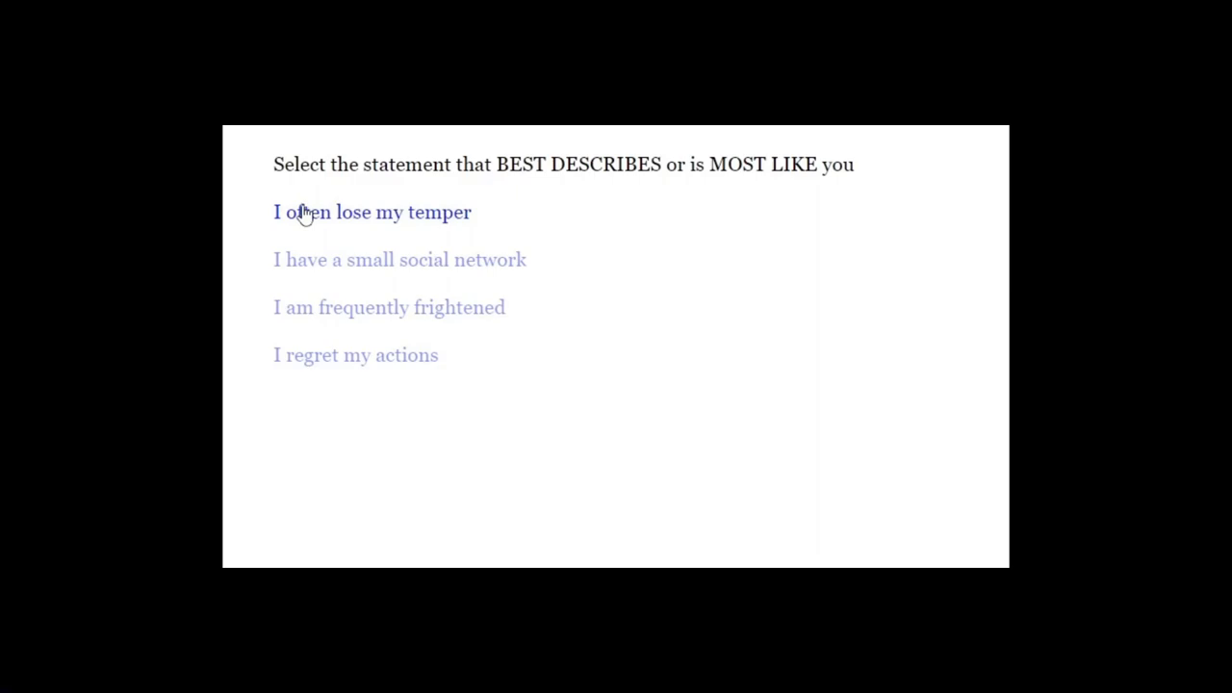
Answer the statement question with 'I often lose my temper'
click(389, 308)
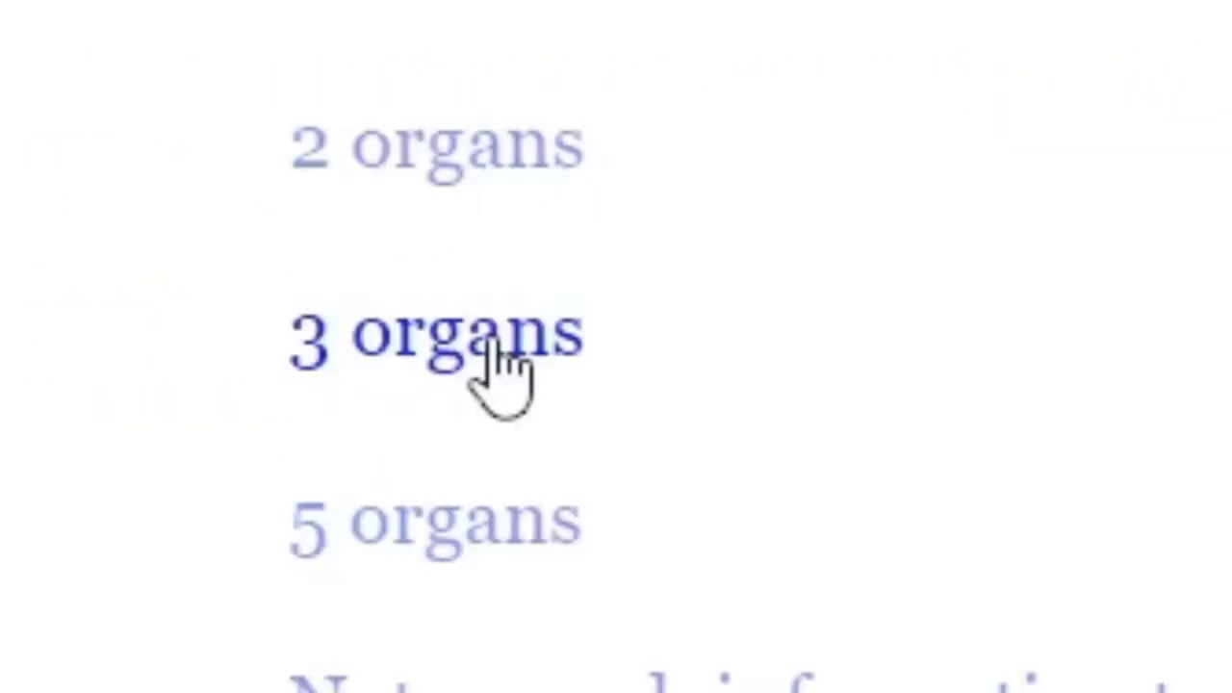
click(433, 337)
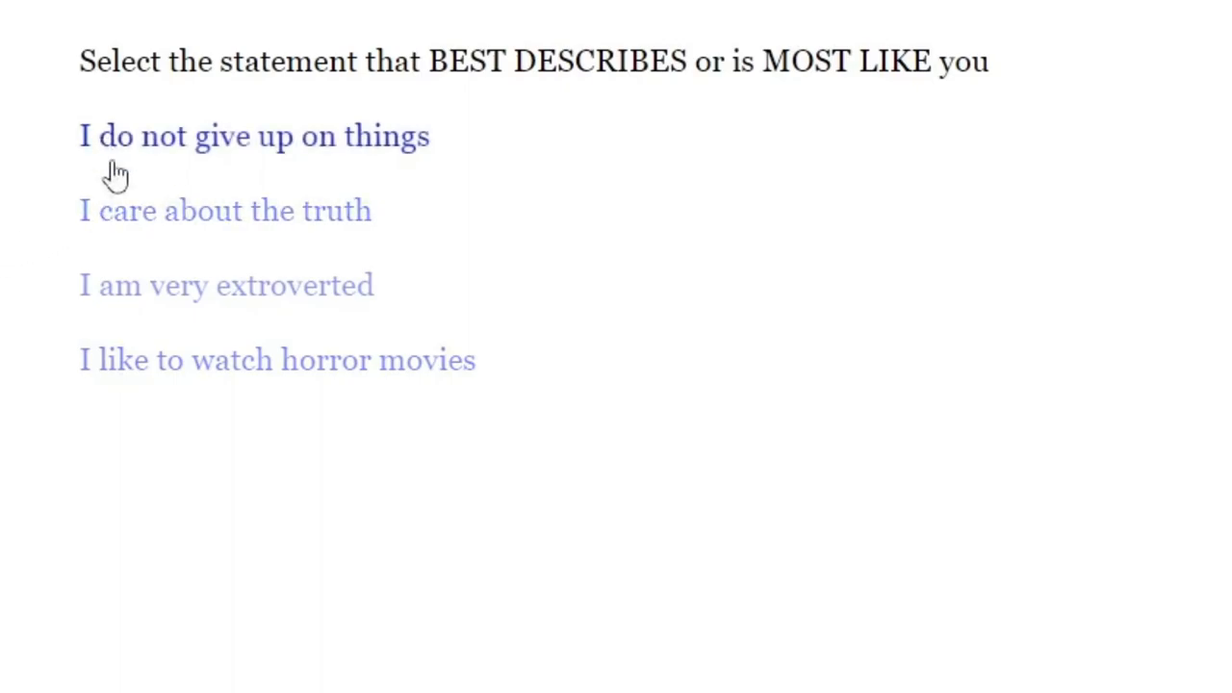
Answer the statement question with 'I care about the truth'
click(224, 210)
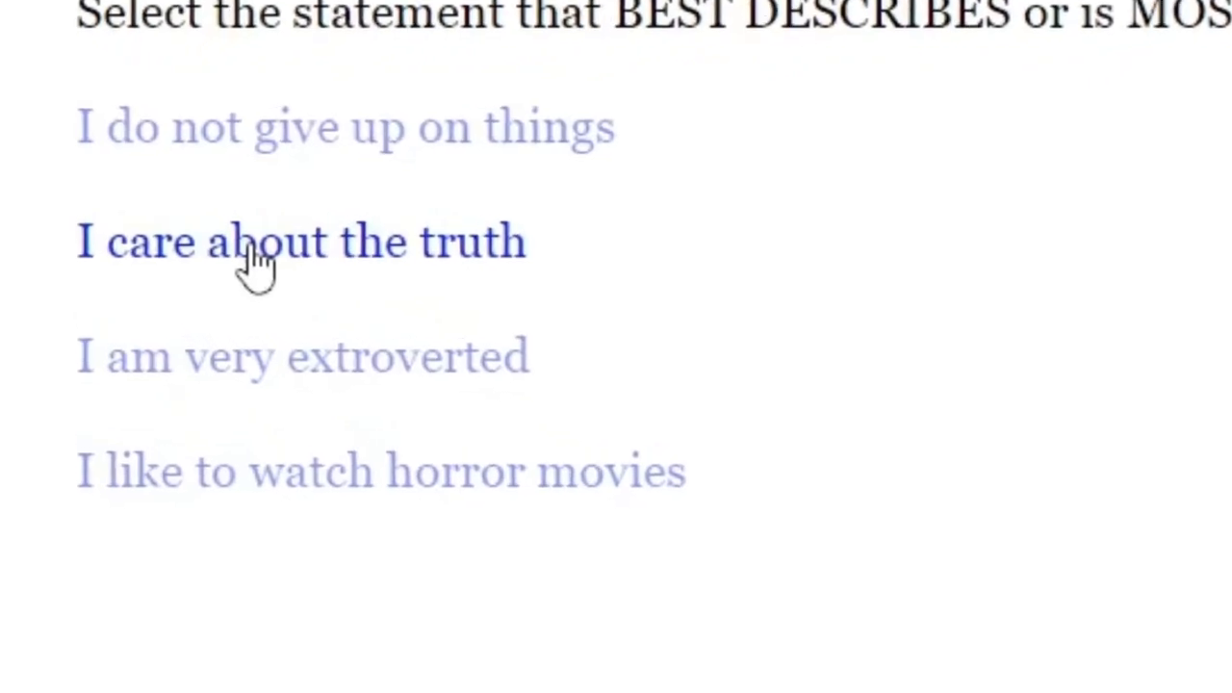
click(301, 243)
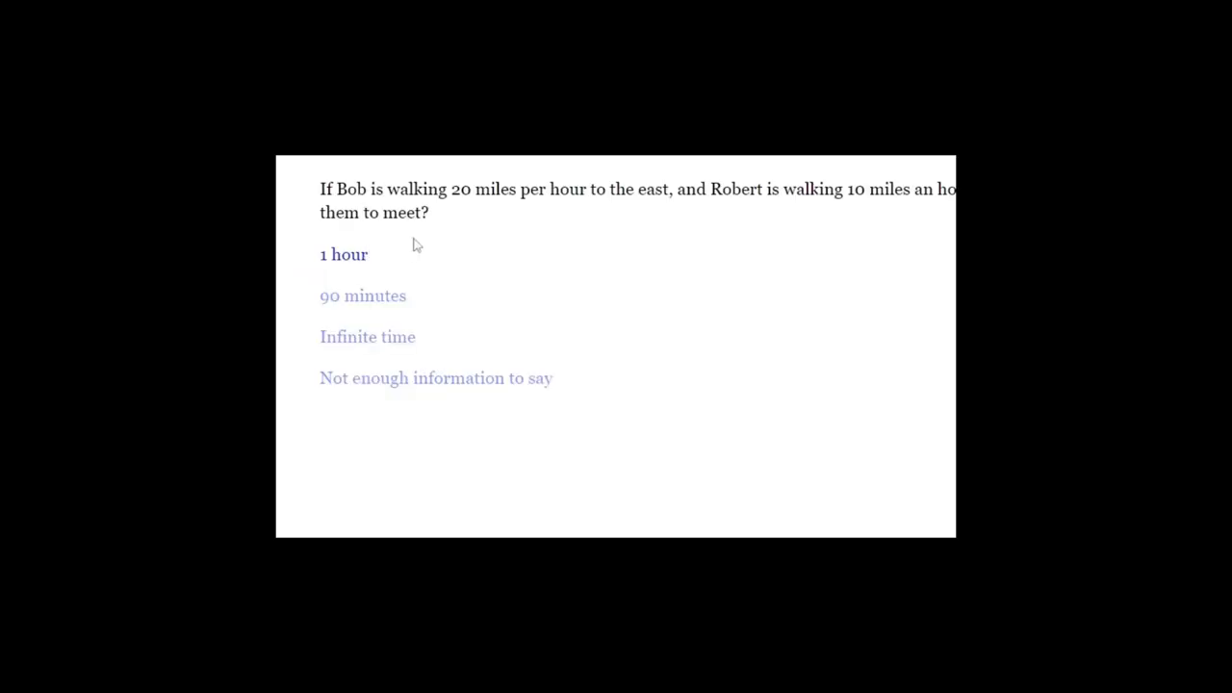
mouse_move(895, 285)
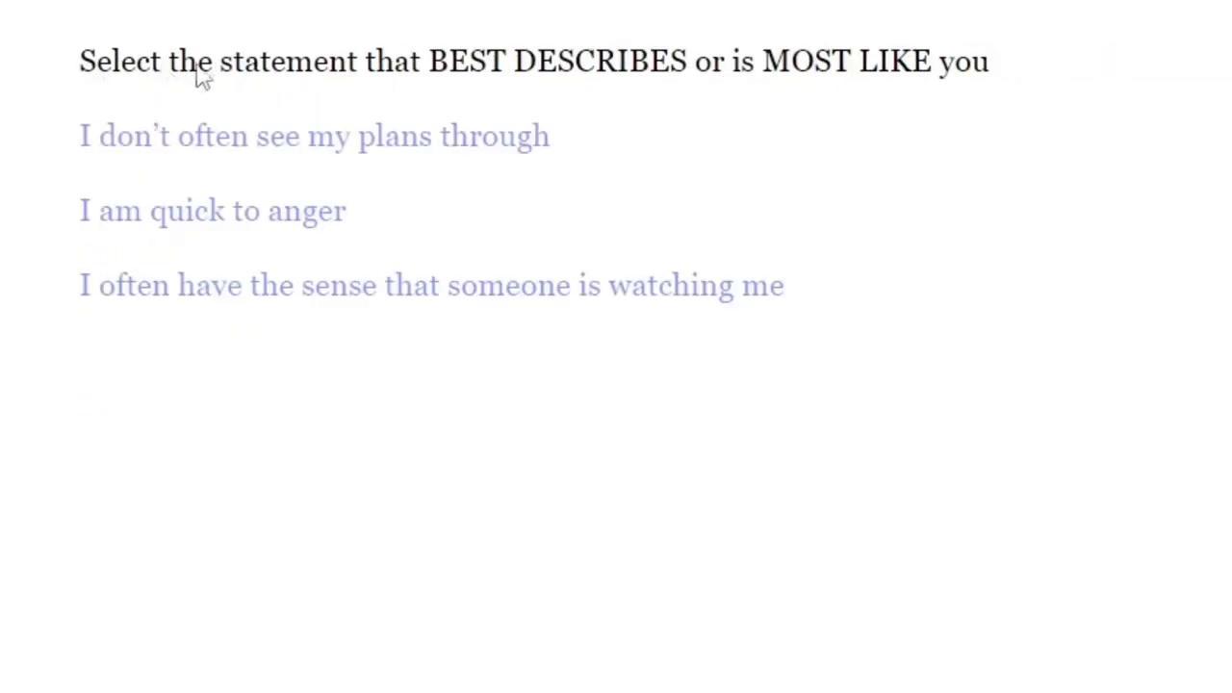
mouse_move(653, 104)
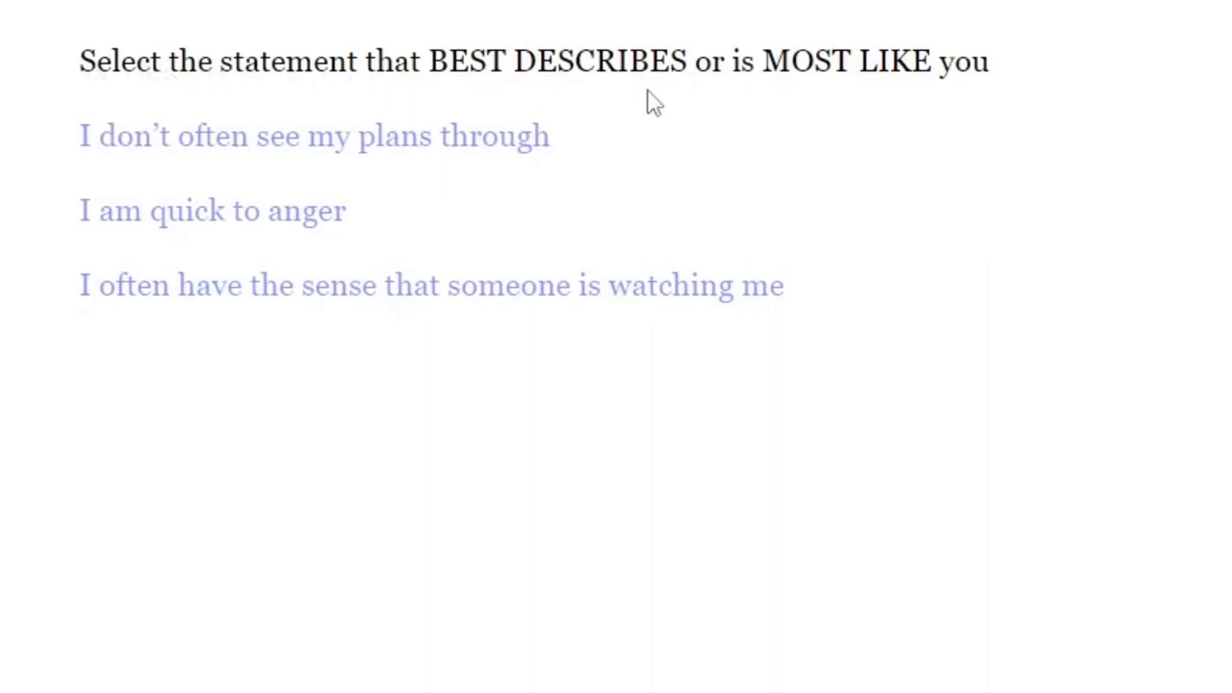
mouse_move(701, 125)
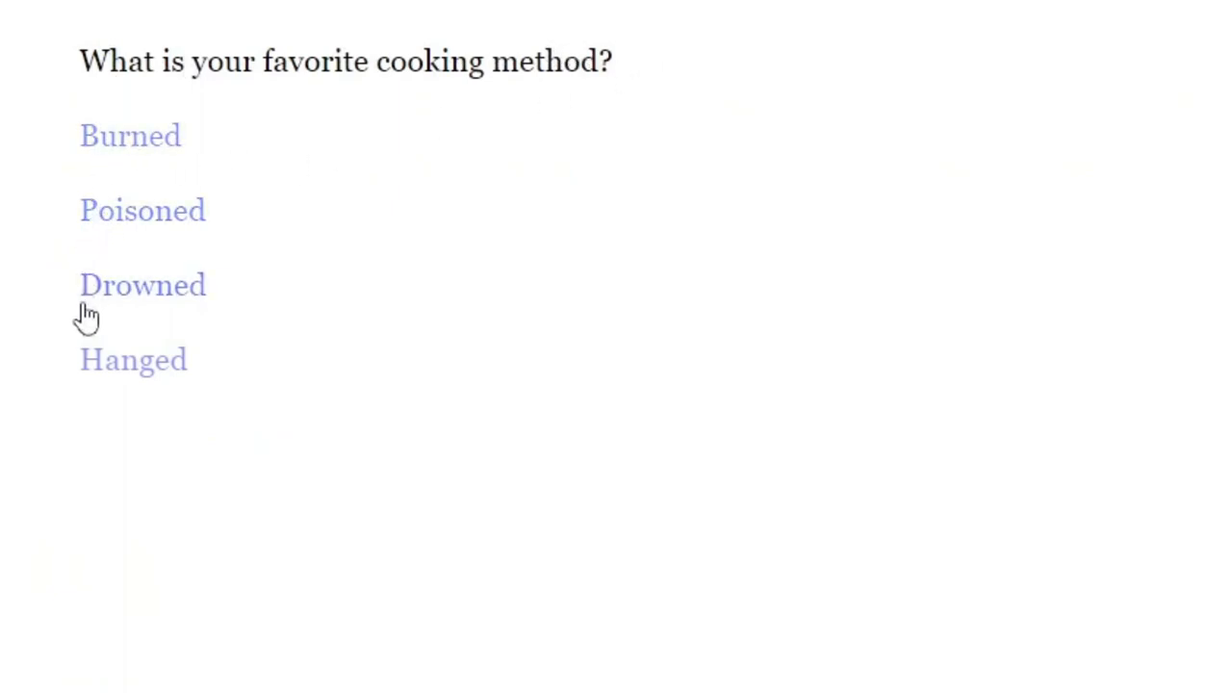
mouse_move(102, 376)
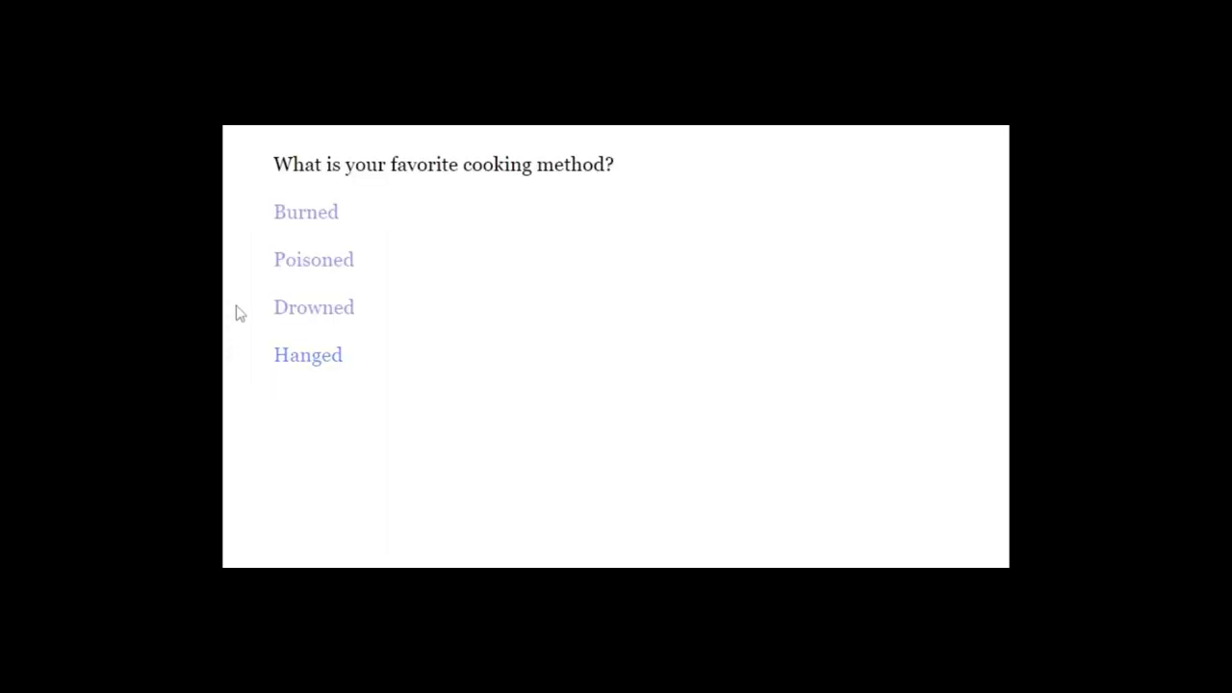
mouse_move(249, 223)
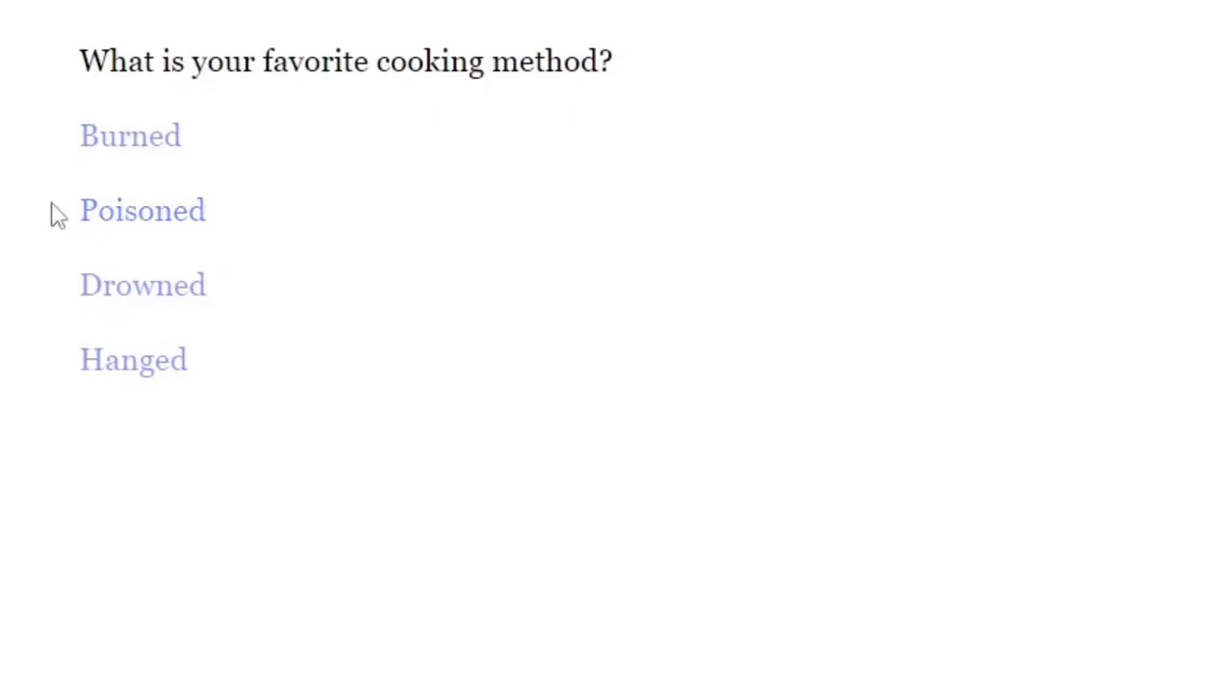
mouse_move(88, 235)
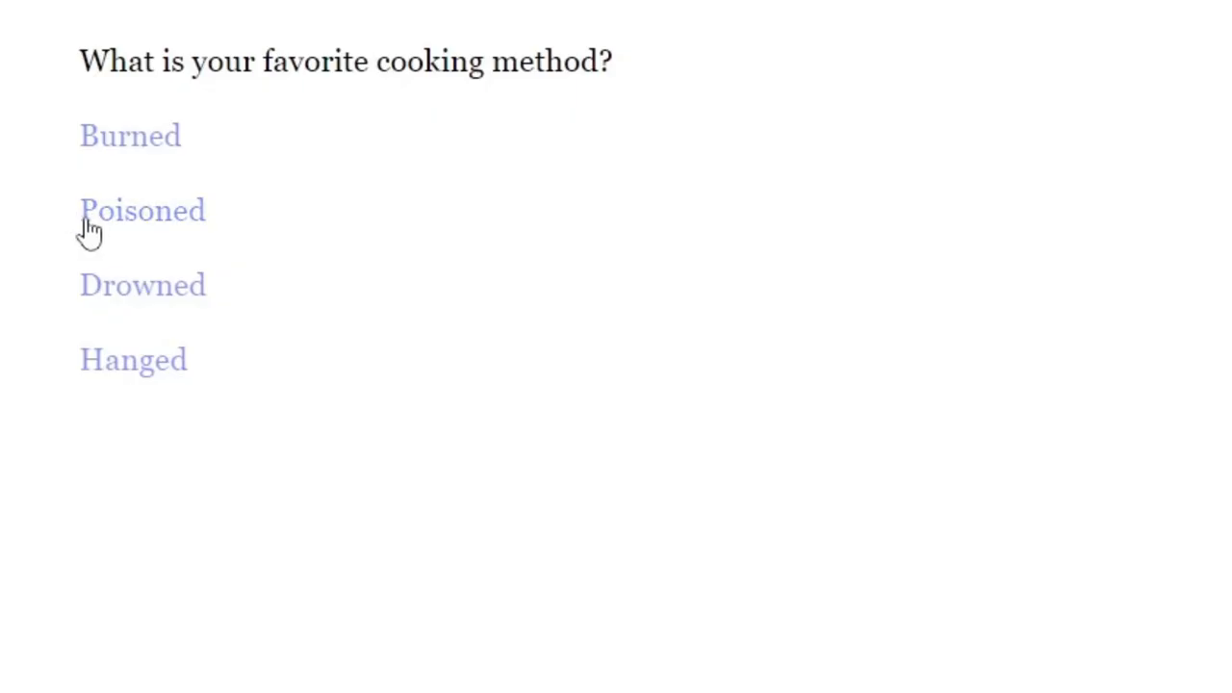
Answer the preceding question and the favorite-cooking-method question with 'Drowned'
click(142, 210)
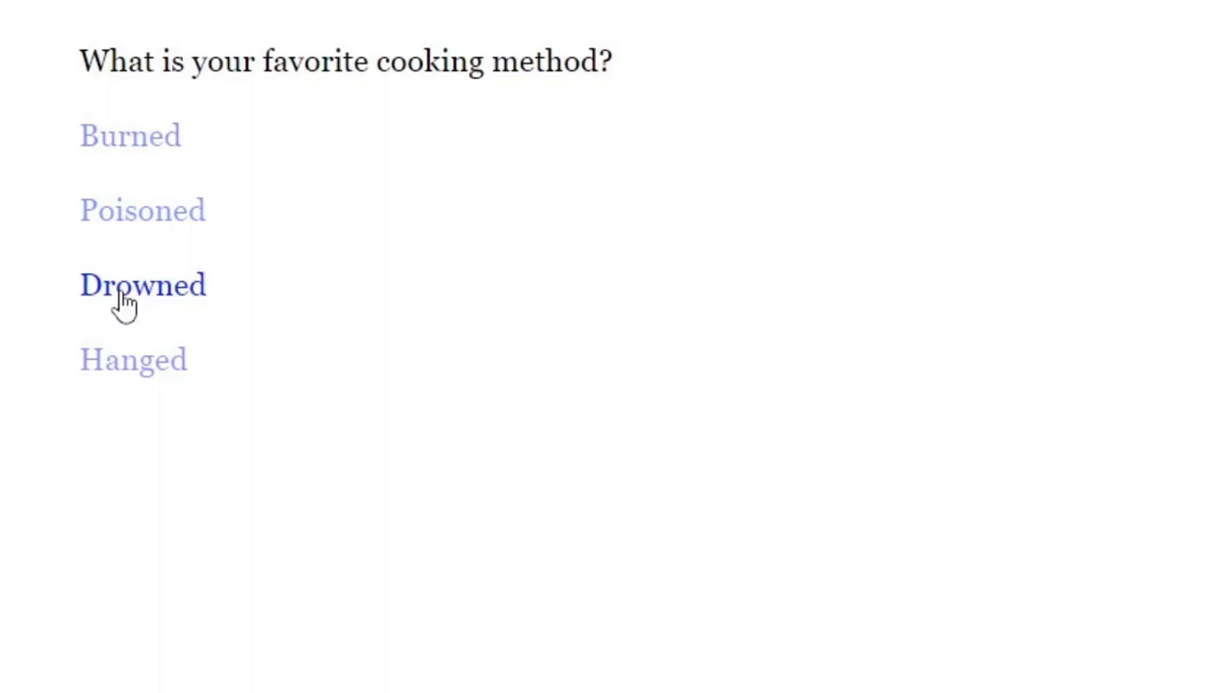
click(142, 285)
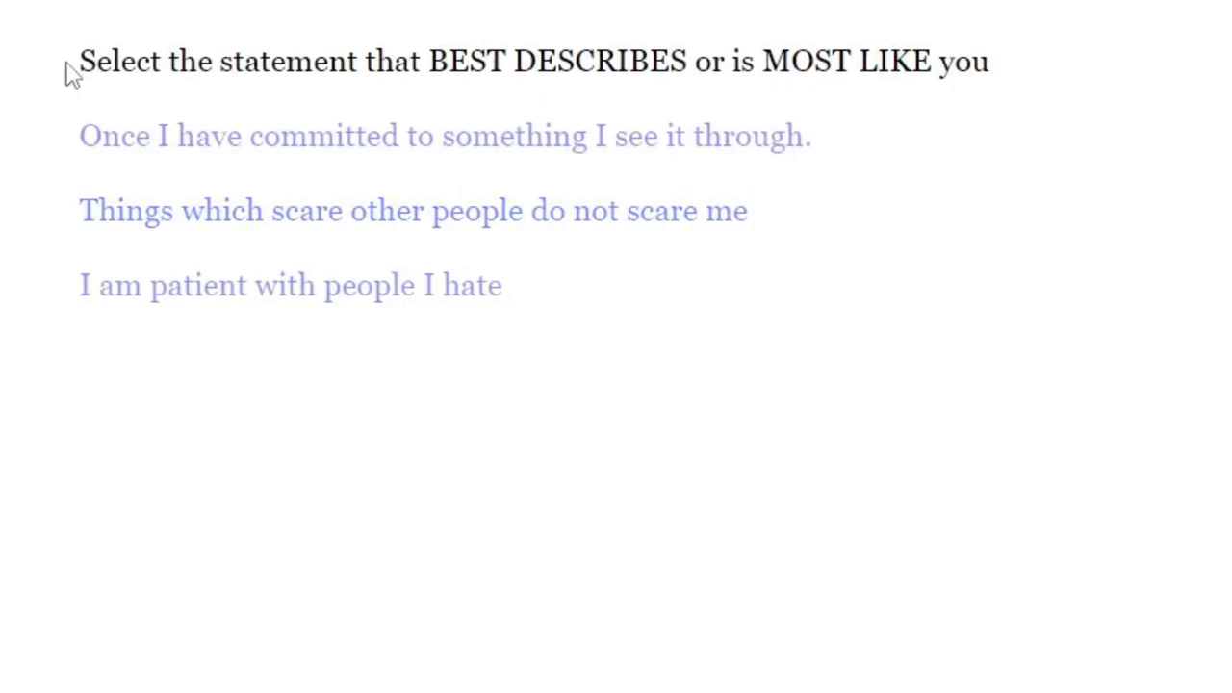
mouse_move(574, 73)
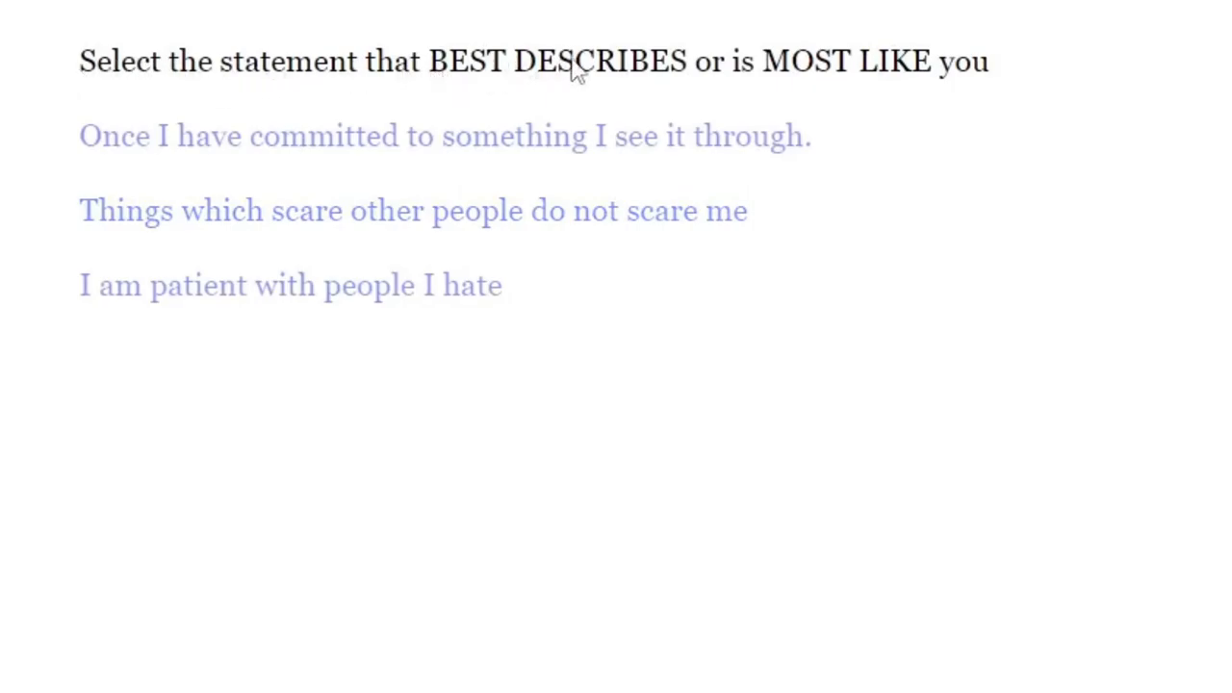
mouse_move(905, 92)
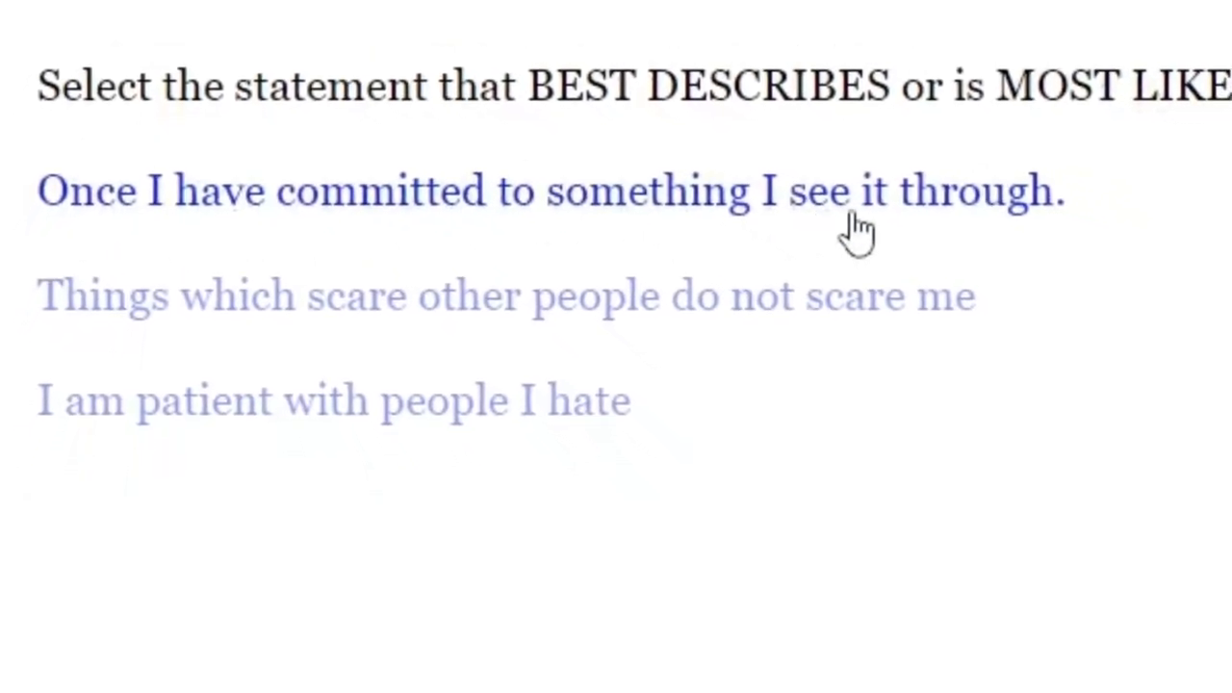
Pick the see-it-through statement, then answer the snake-and-book question with 'Not enough information to say'
click(385, 260)
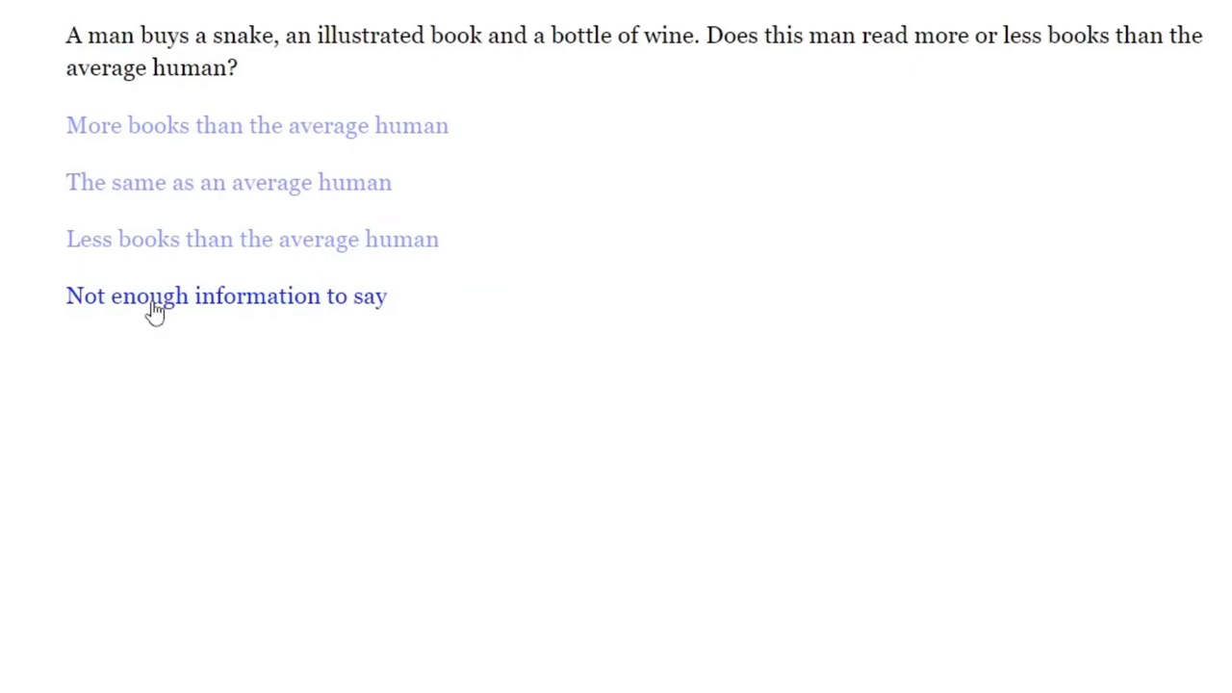
mouse_move(177, 306)
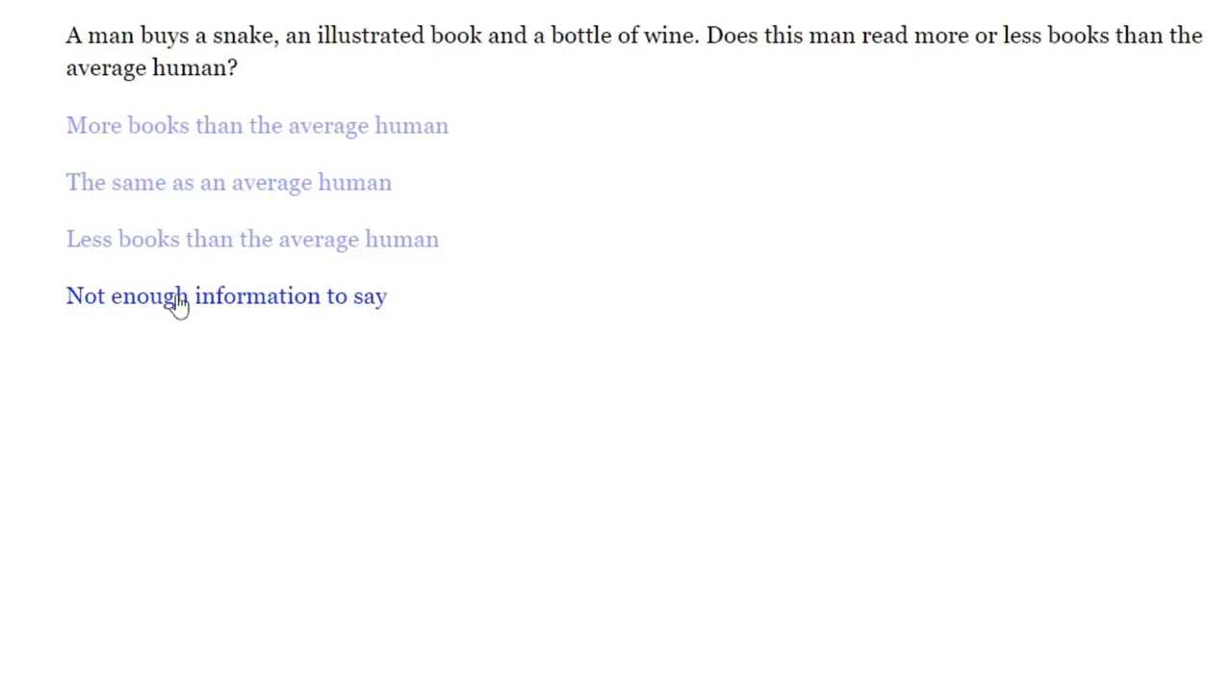
click(227, 297)
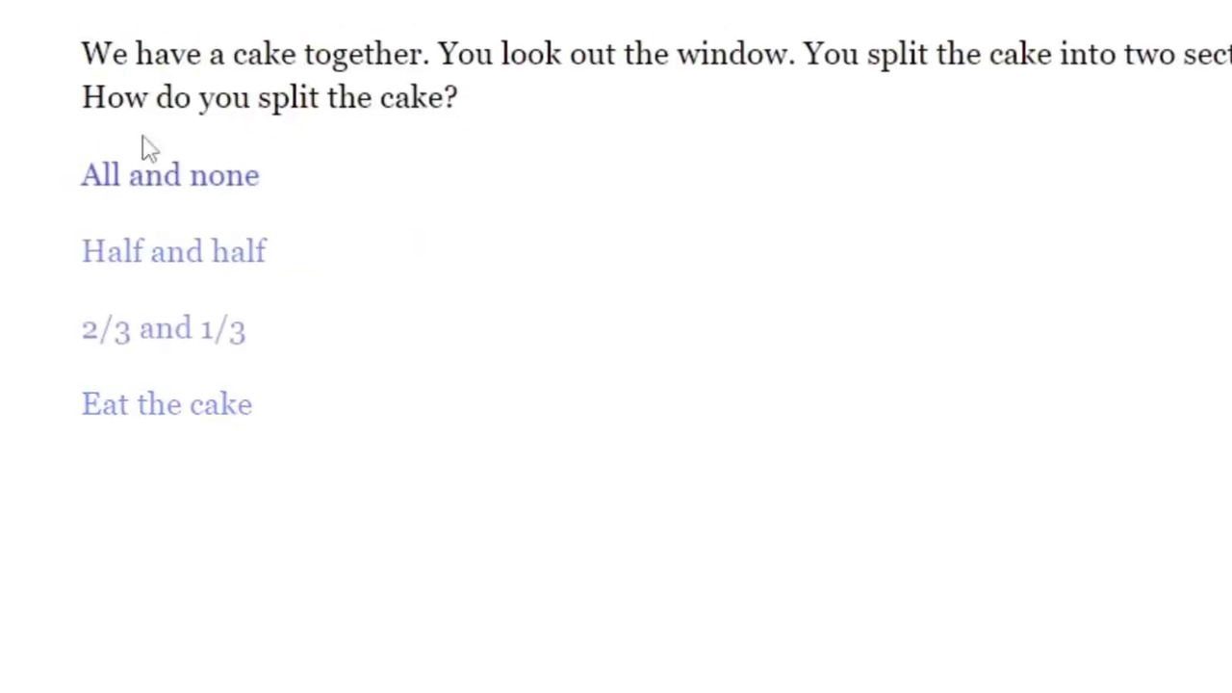
Scroll down through the cake-splitting question to its options
scroll(down, 3)
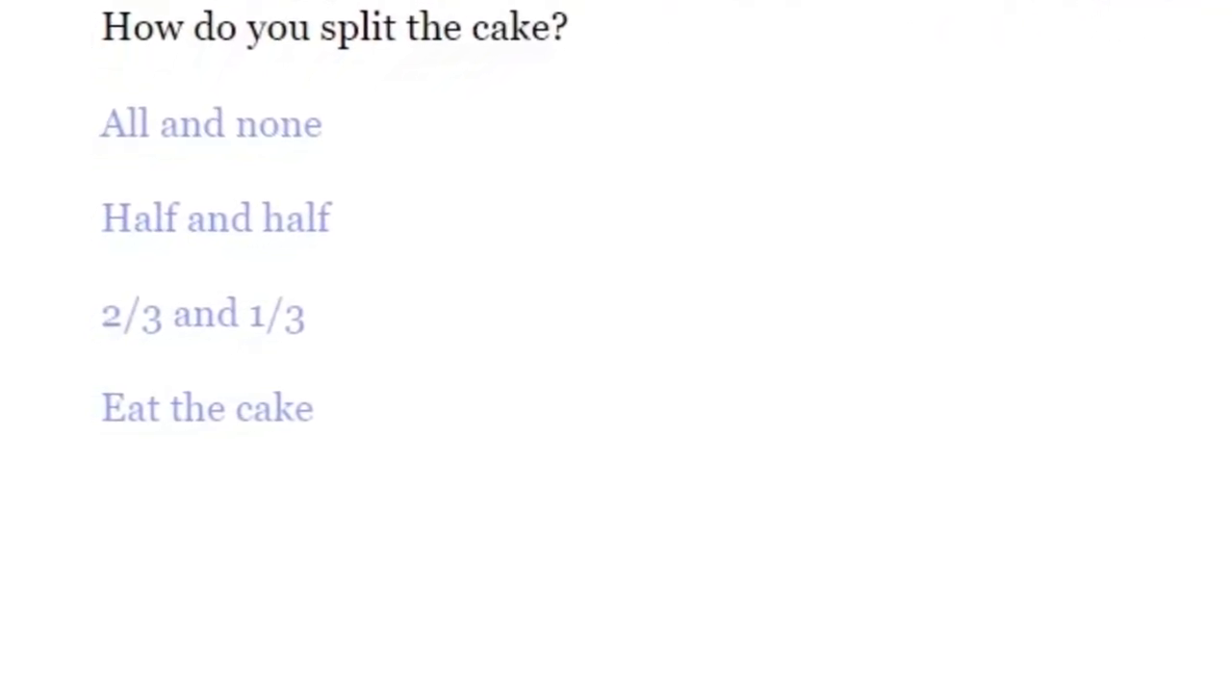
scroll(down, 3)
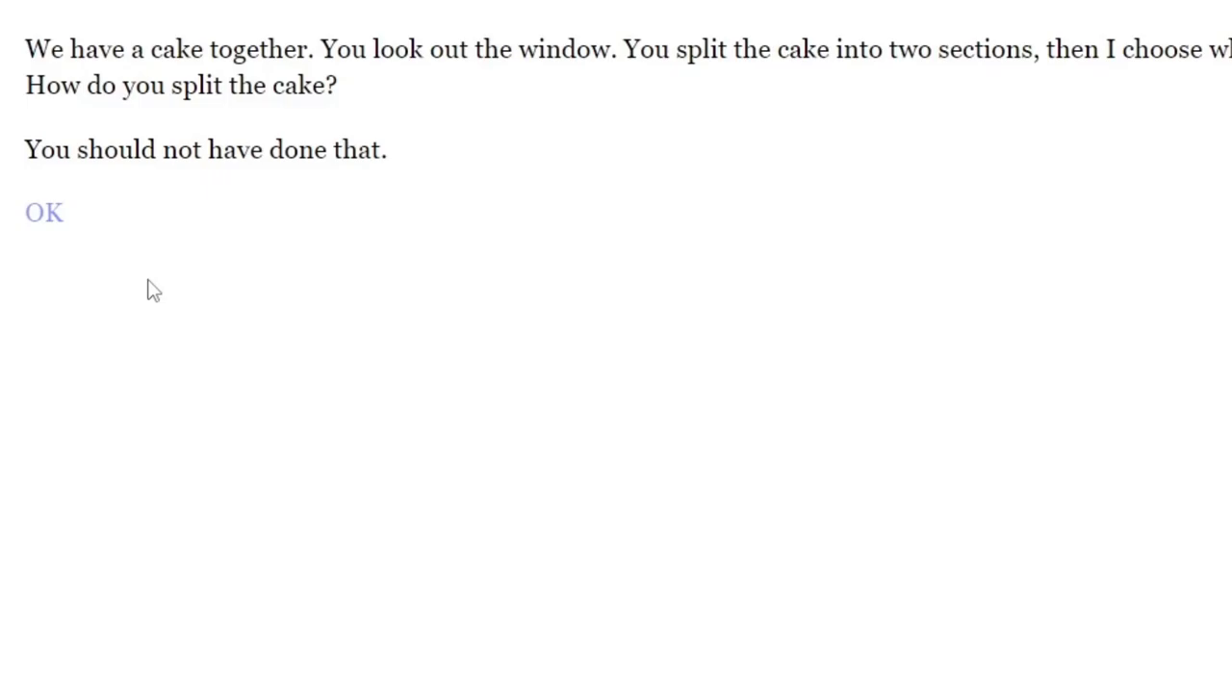
mouse_move(43, 212)
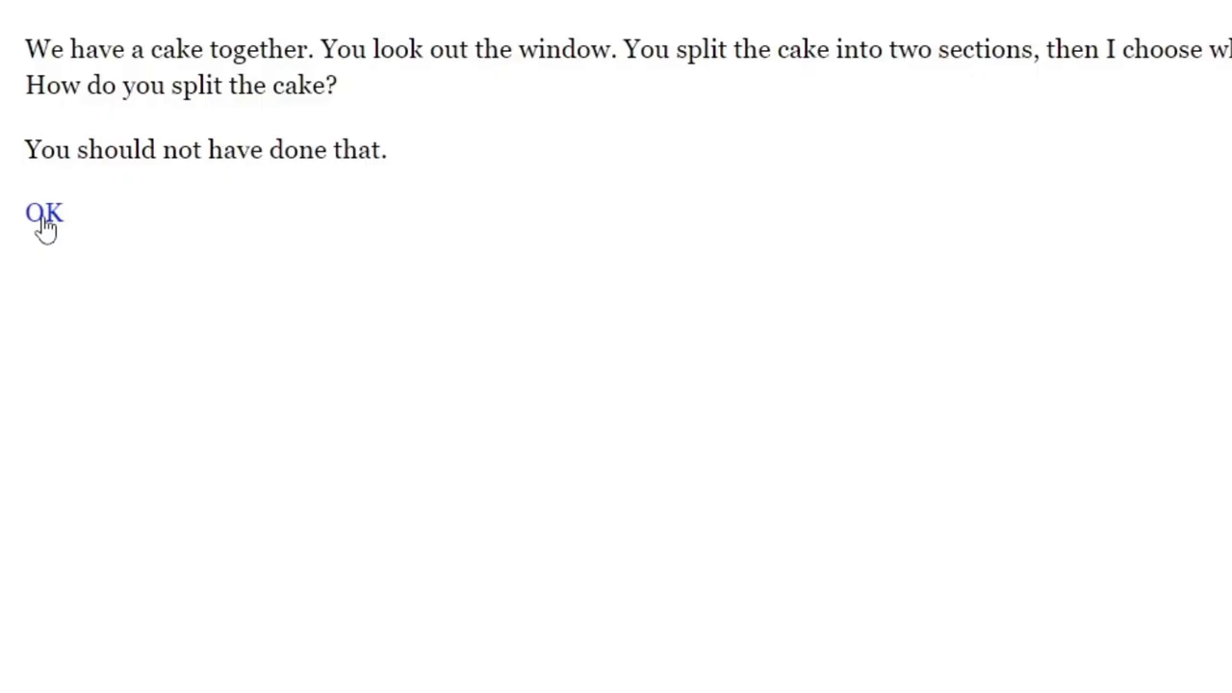
Dismiss the cake response with OK and pick a 'most afraid of' statement
click(42, 212)
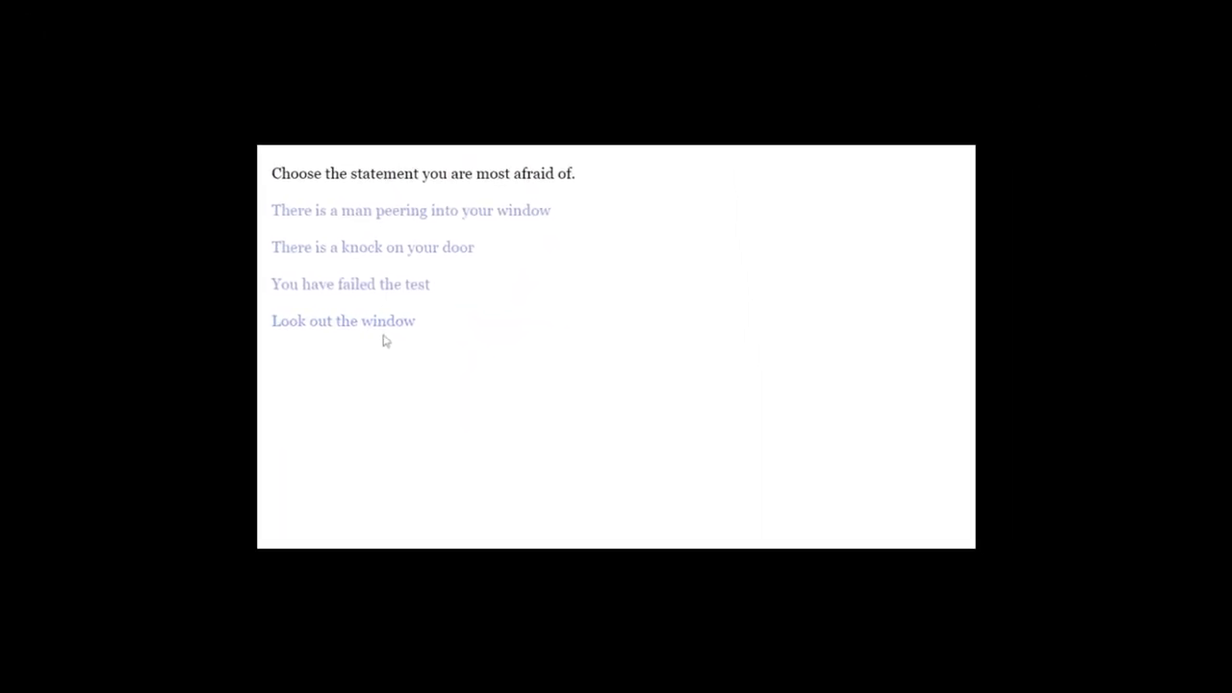
click(343, 320)
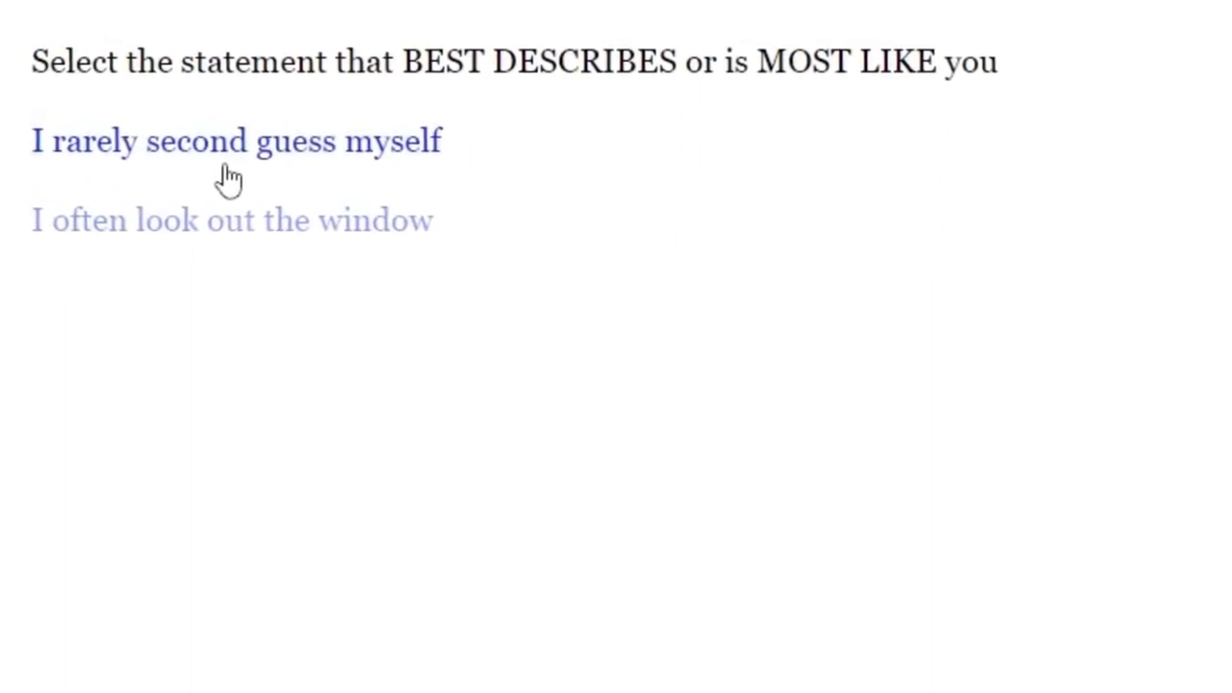
Choose 'I rarely second guess myself' then 'I often look out the window' to finish the test
click(231, 219)
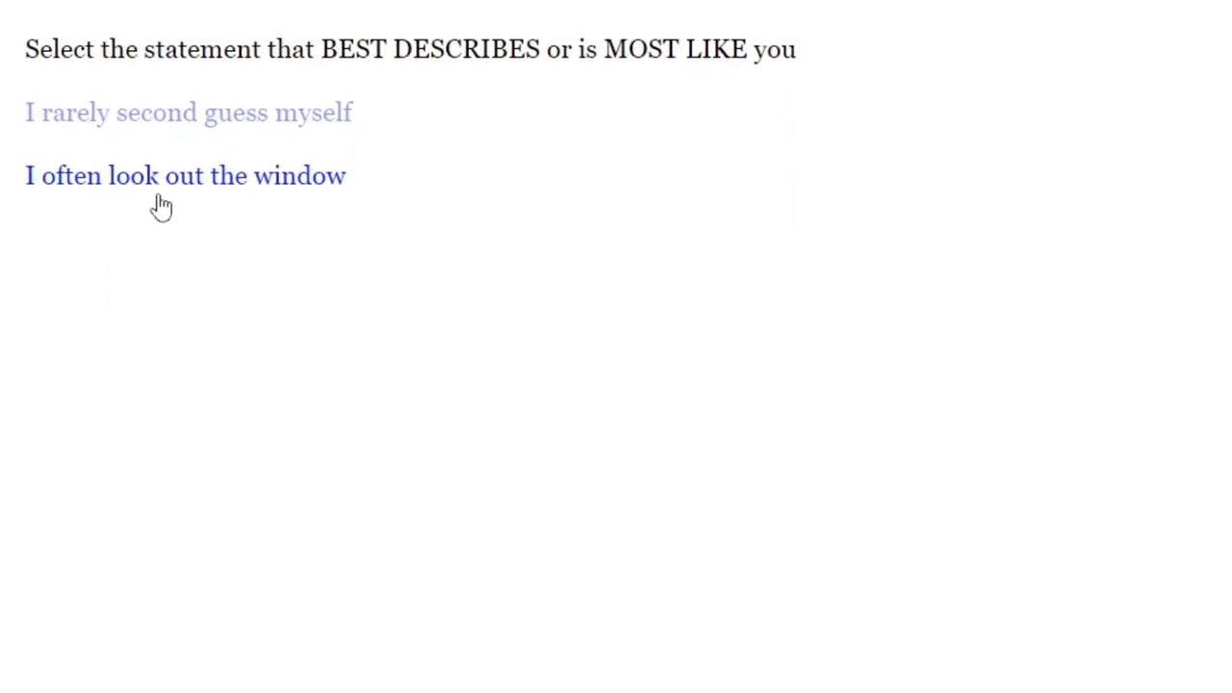
click(185, 175)
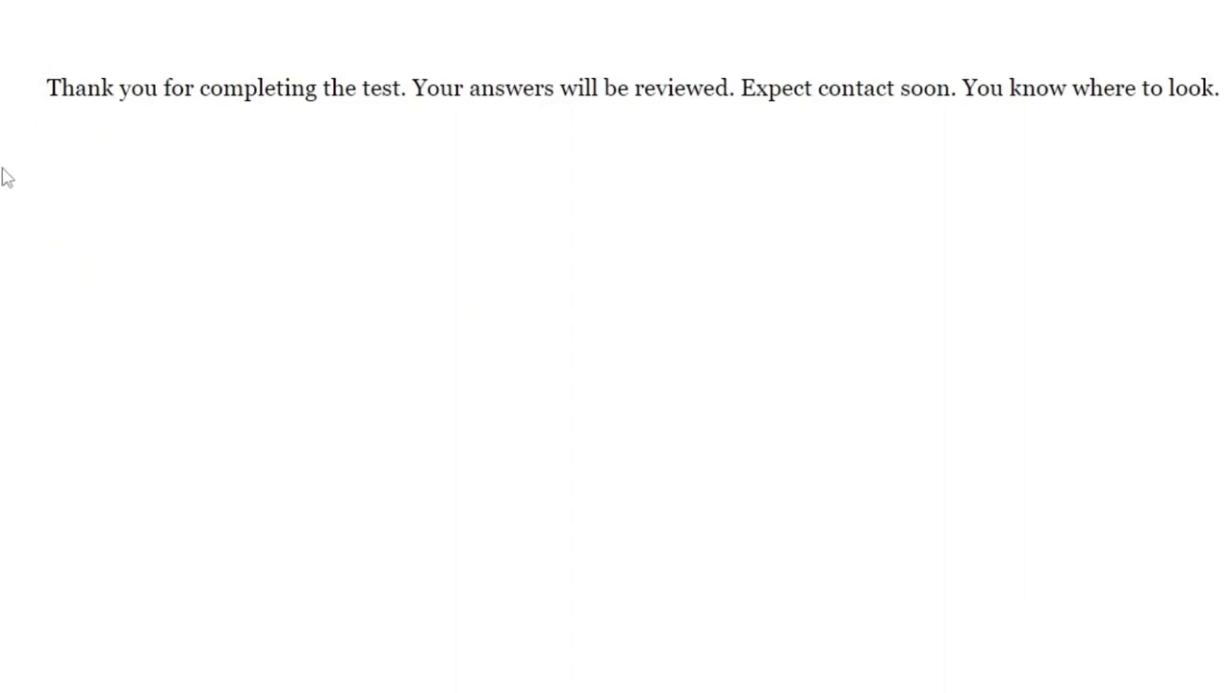
mouse_move(578, 252)
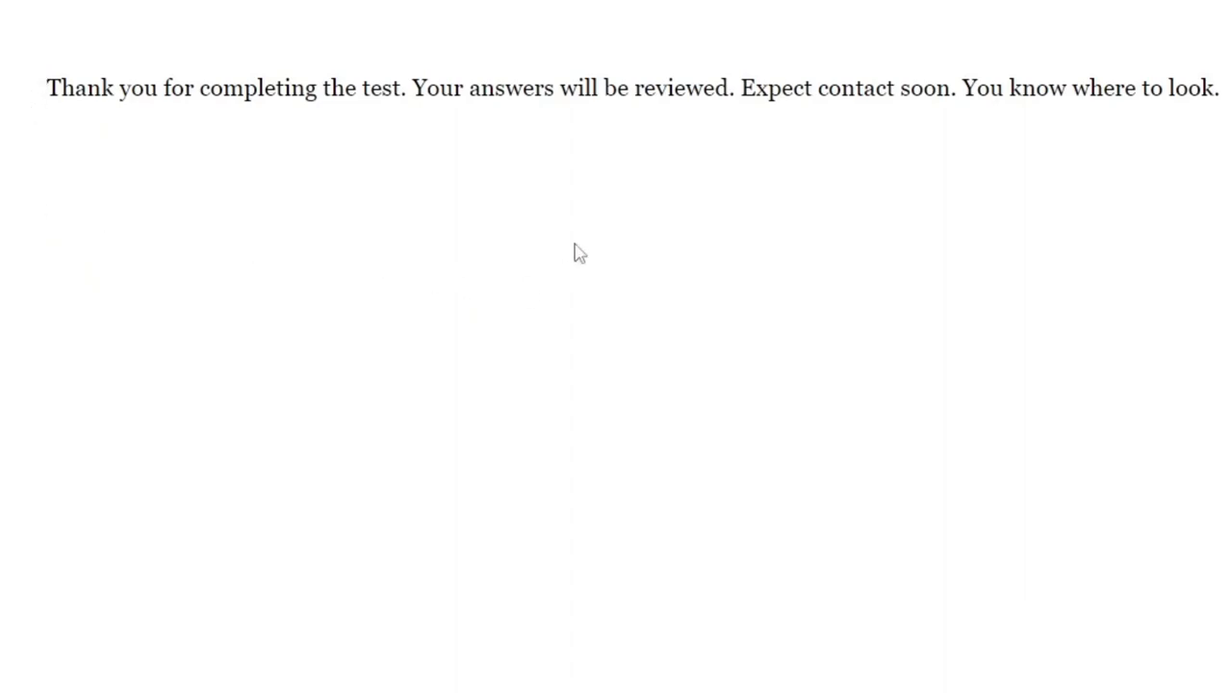